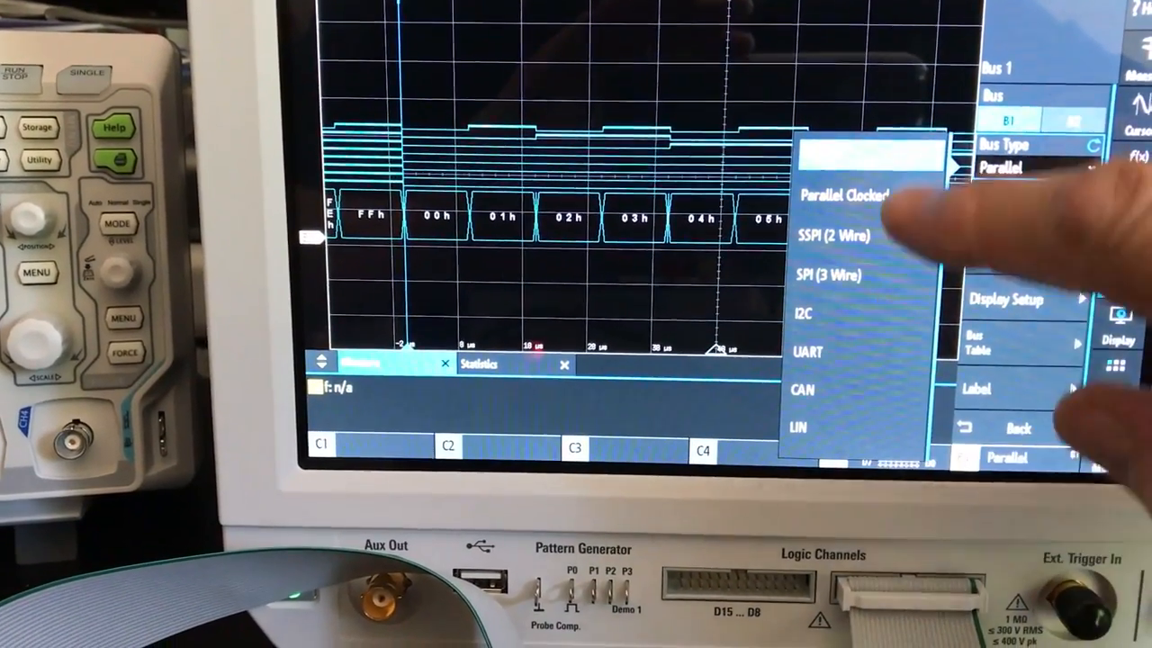
# Set the Bus Type to Parallel so hex bytes like FFh, 00h, 01h decode under the logic lines
pyautogui.click(846, 194)
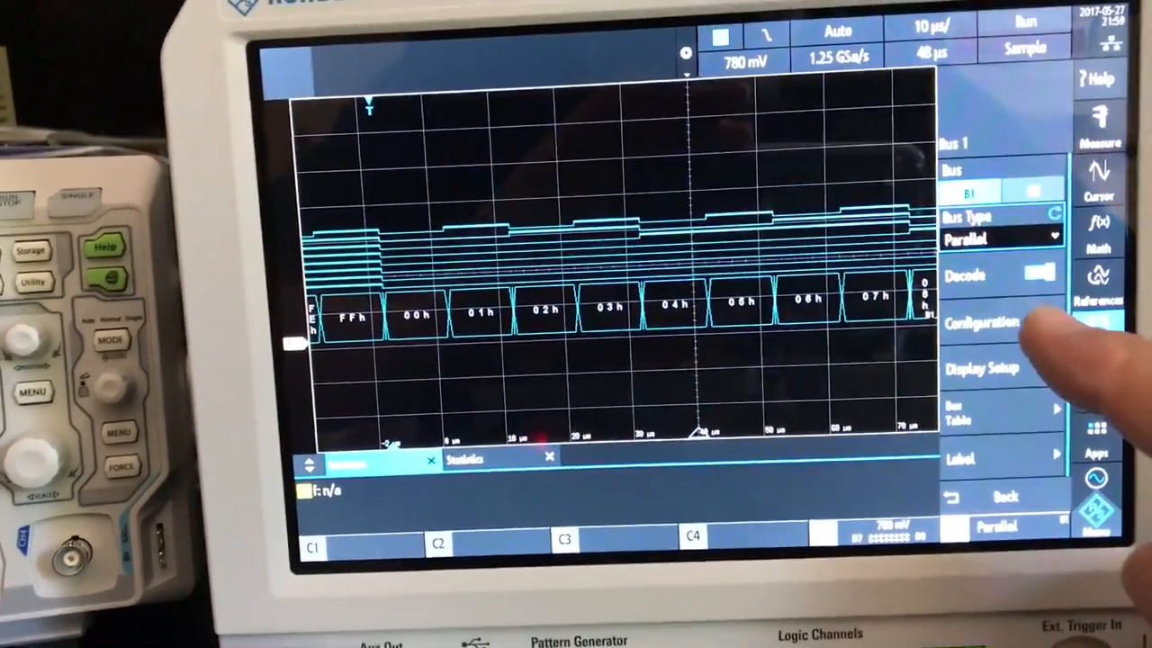
pyautogui.click(979, 324)
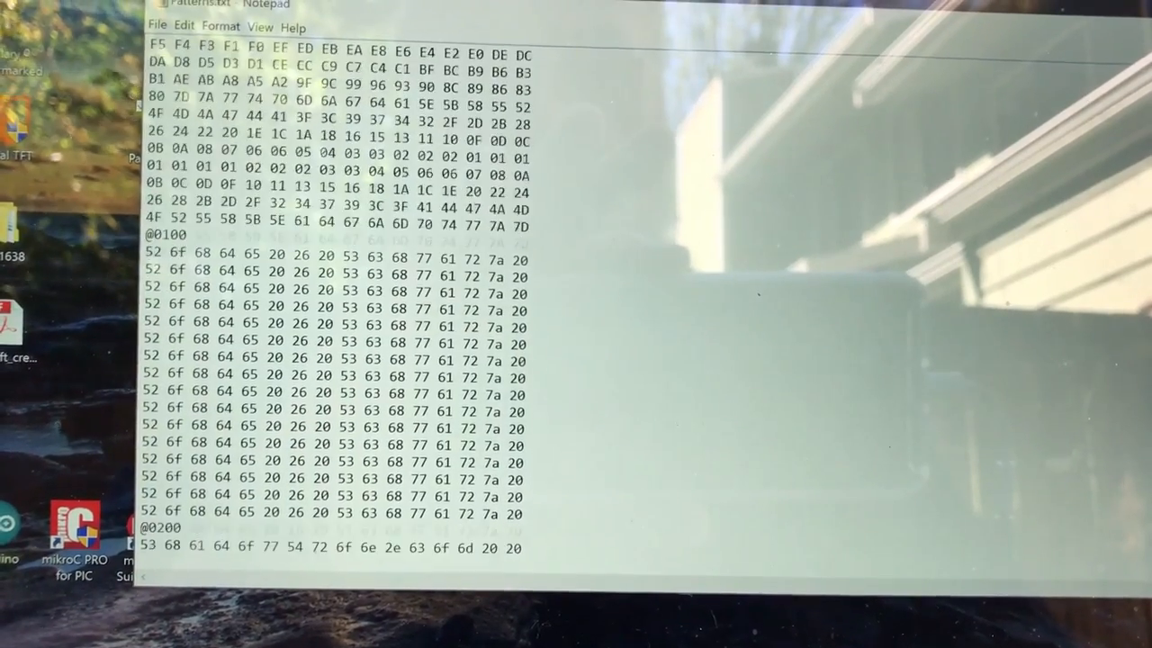
pyautogui.scroll(-3)
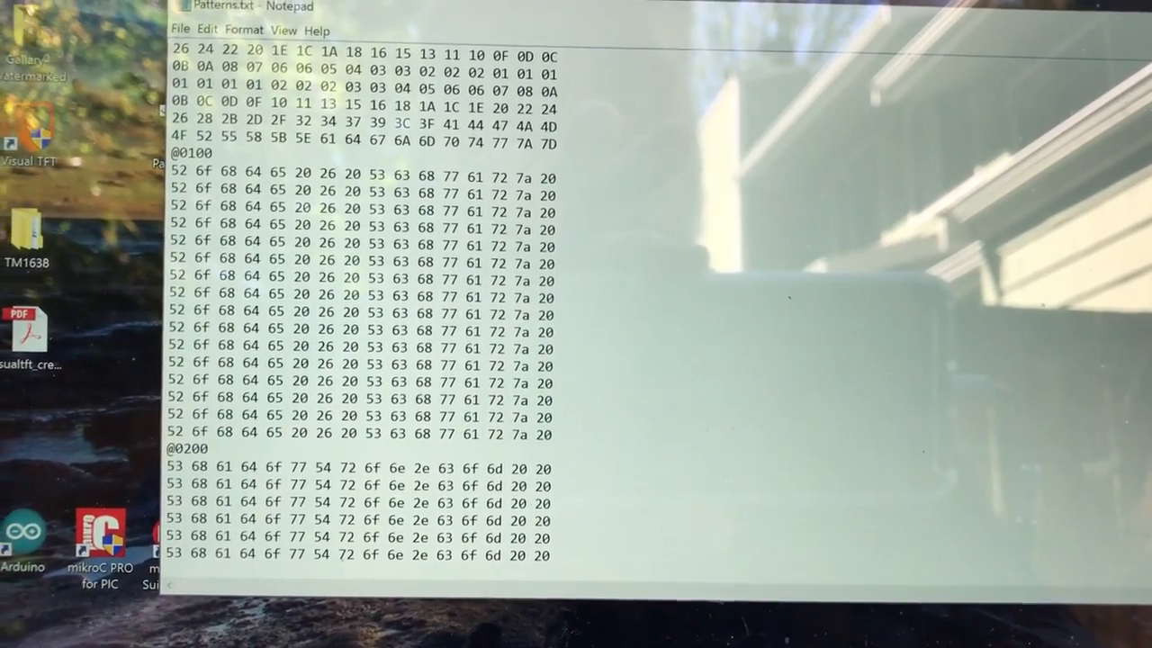
pyautogui.scroll(-3)
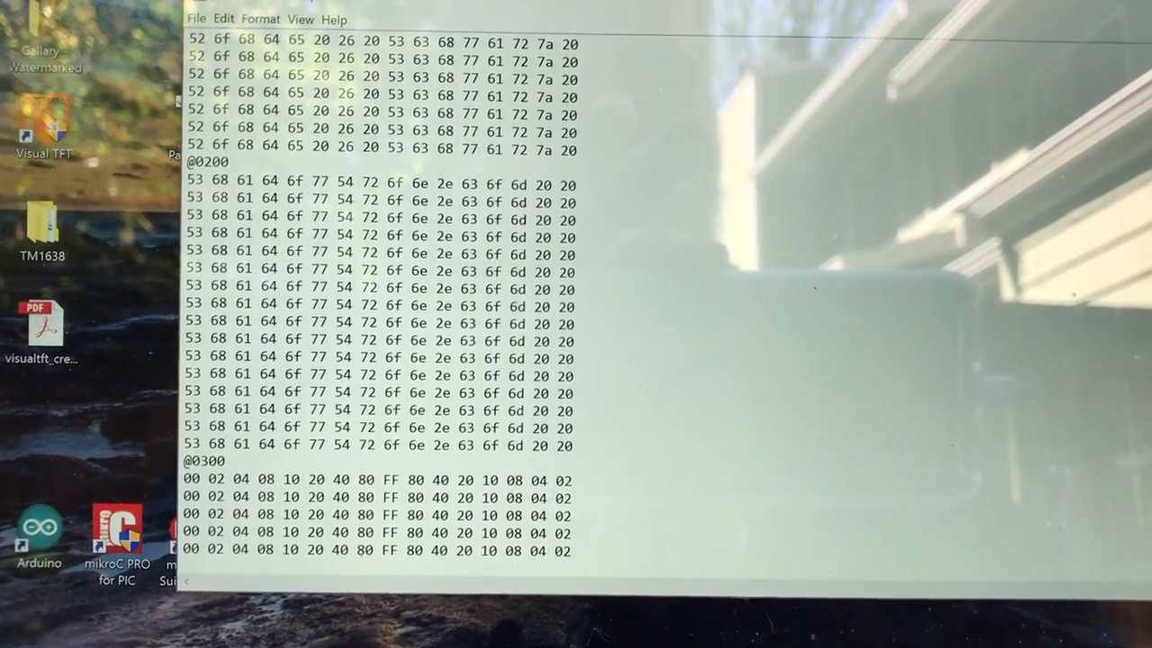
pyautogui.scroll(-3)
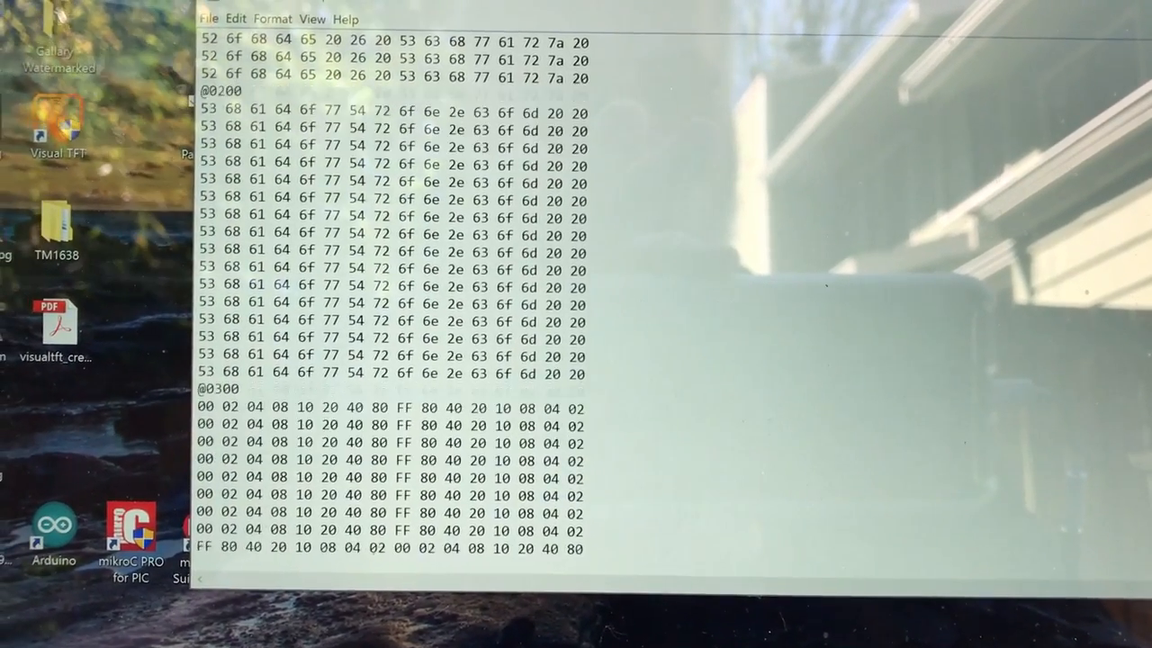
pyautogui.scroll(-3)
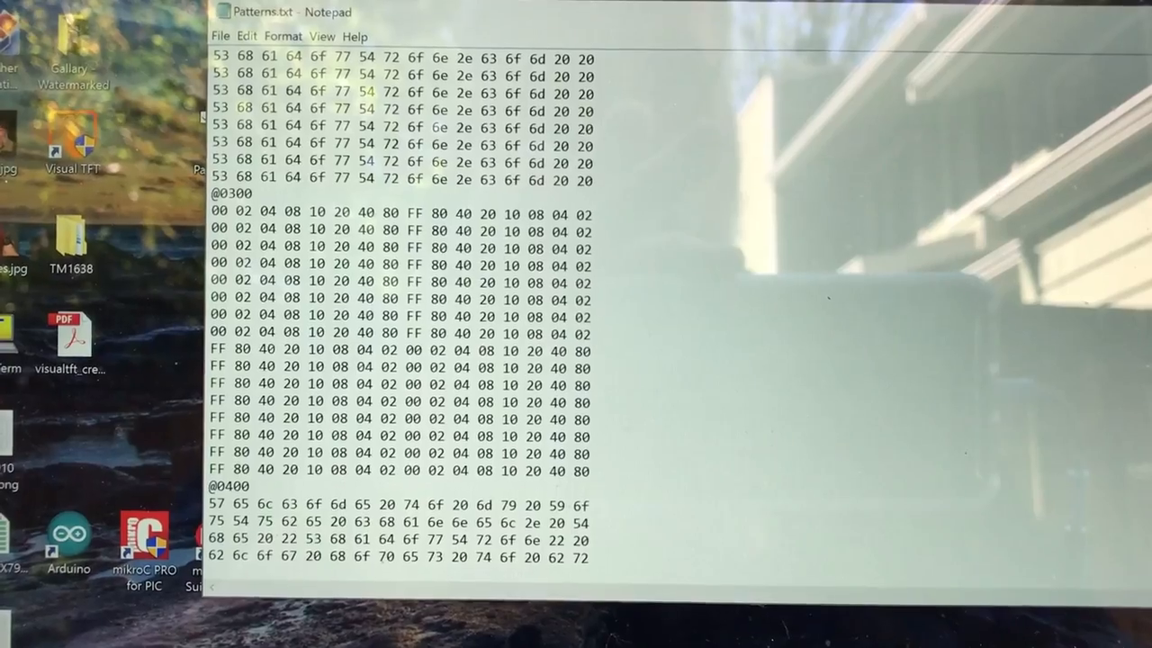
pyautogui.scroll(-3)
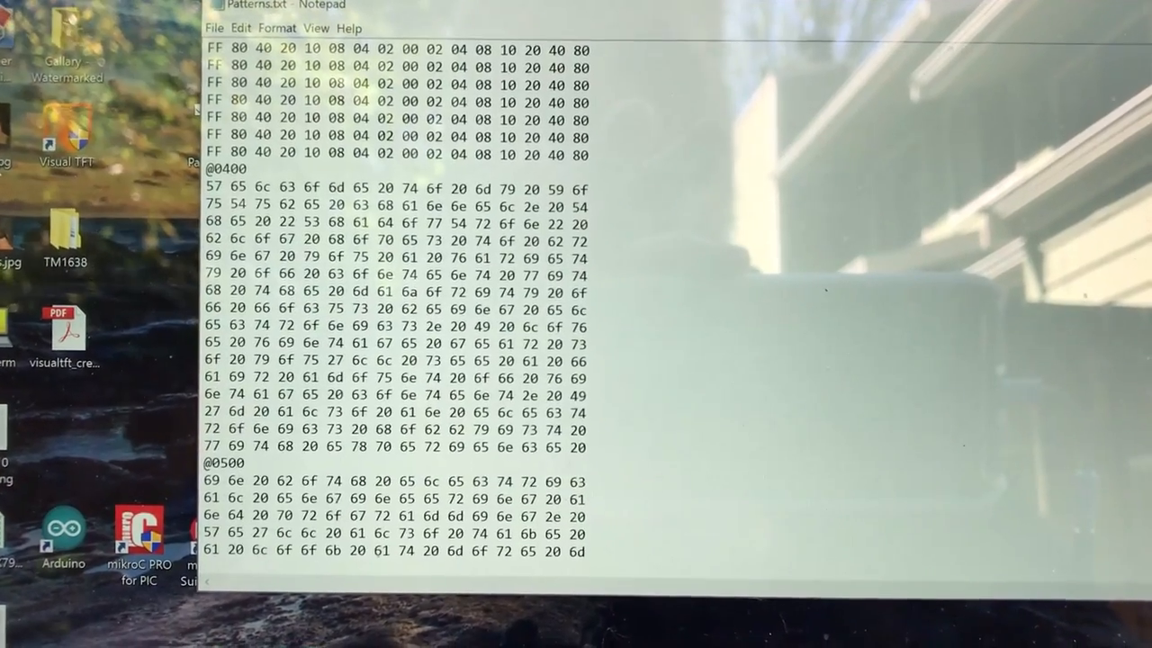
pyautogui.scroll(-3)
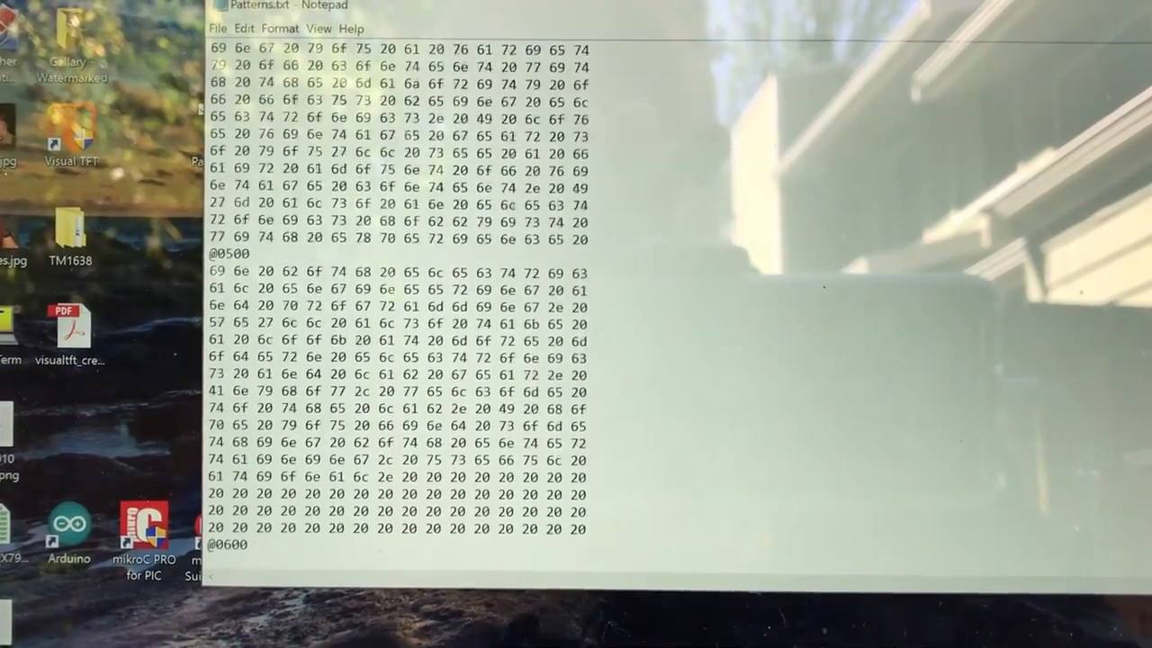
pyautogui.scroll(-3)
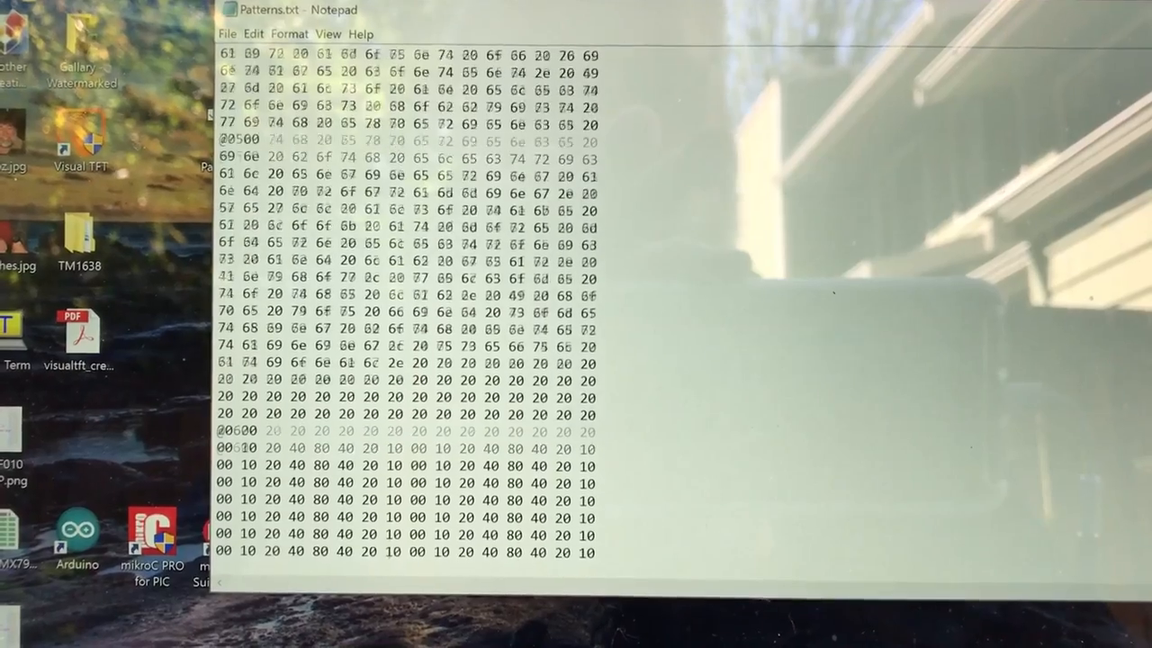
pyautogui.scroll(-3)
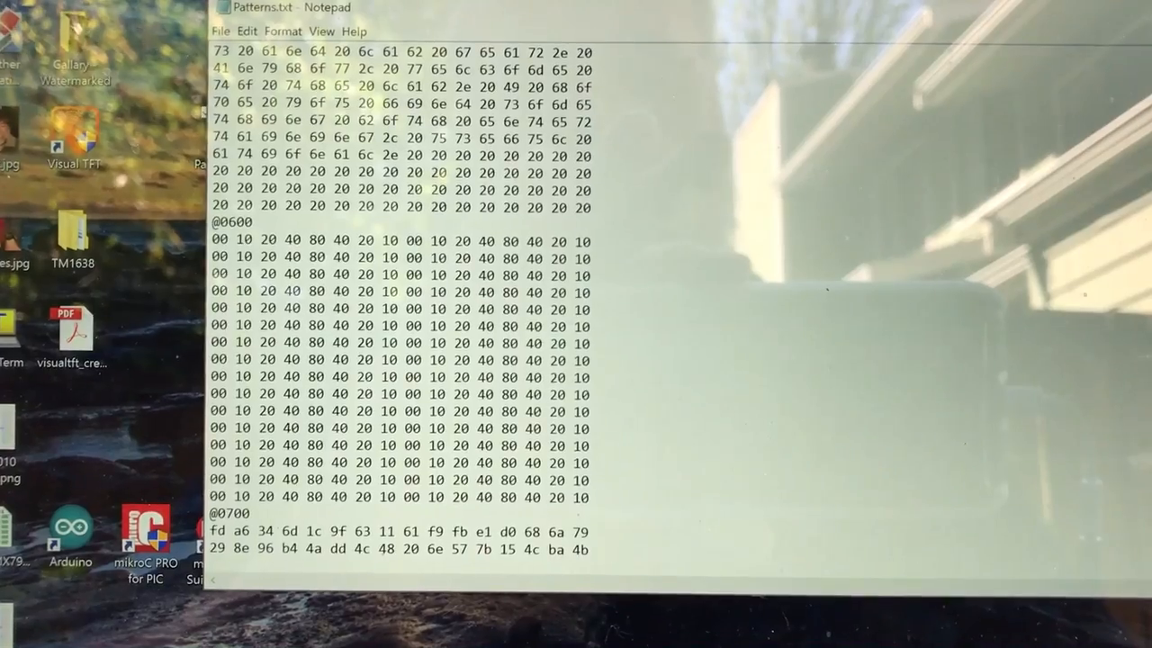
pyautogui.scroll(-3)
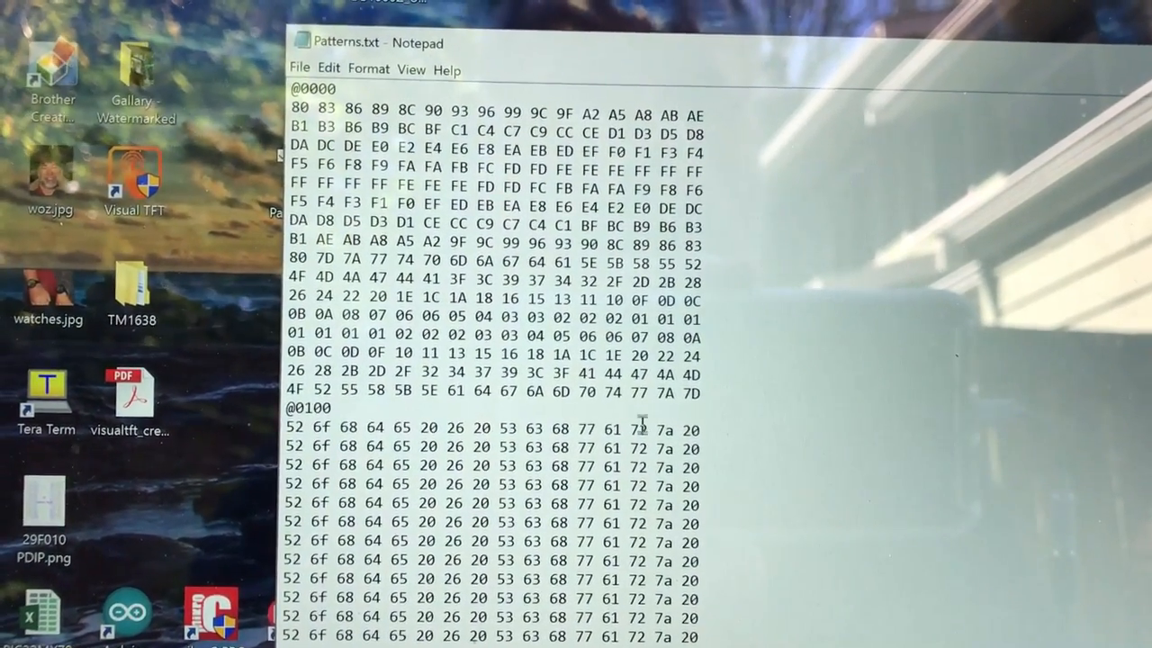
pyautogui.scroll(-3)
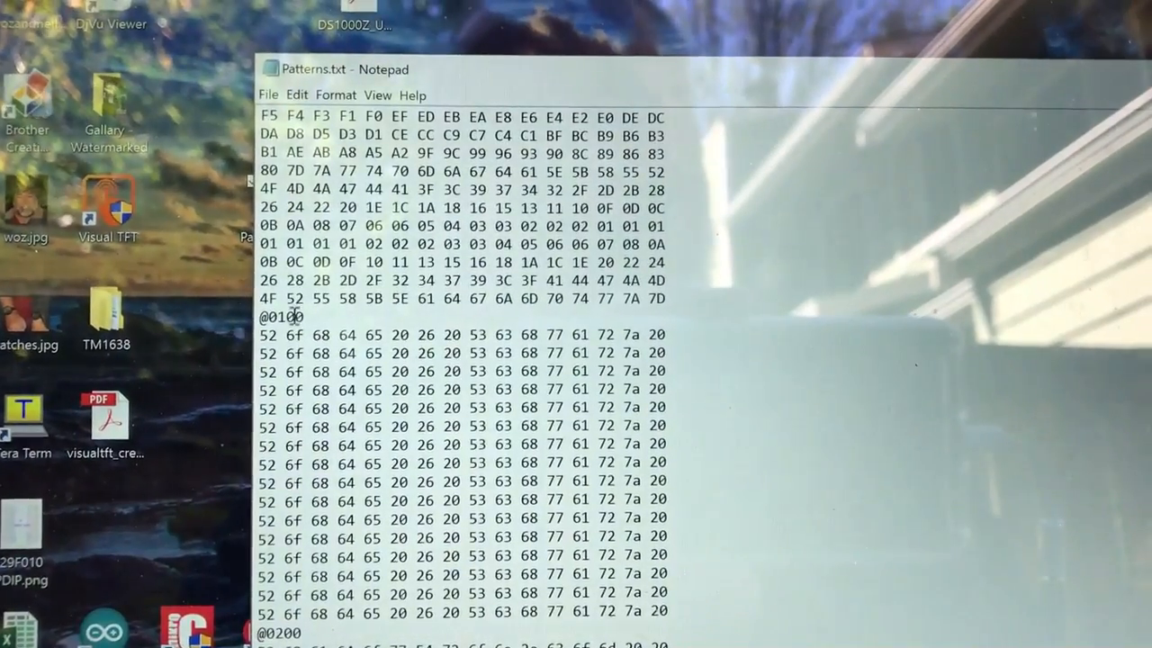
pyautogui.scroll(-3)
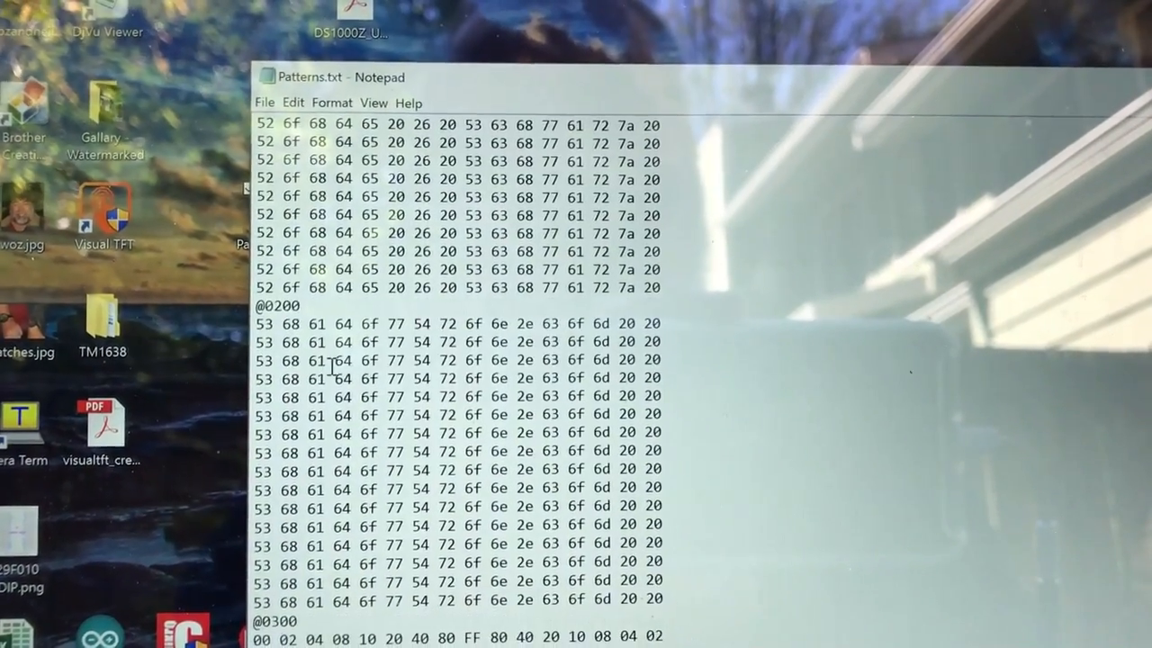
pyautogui.scroll(-3)
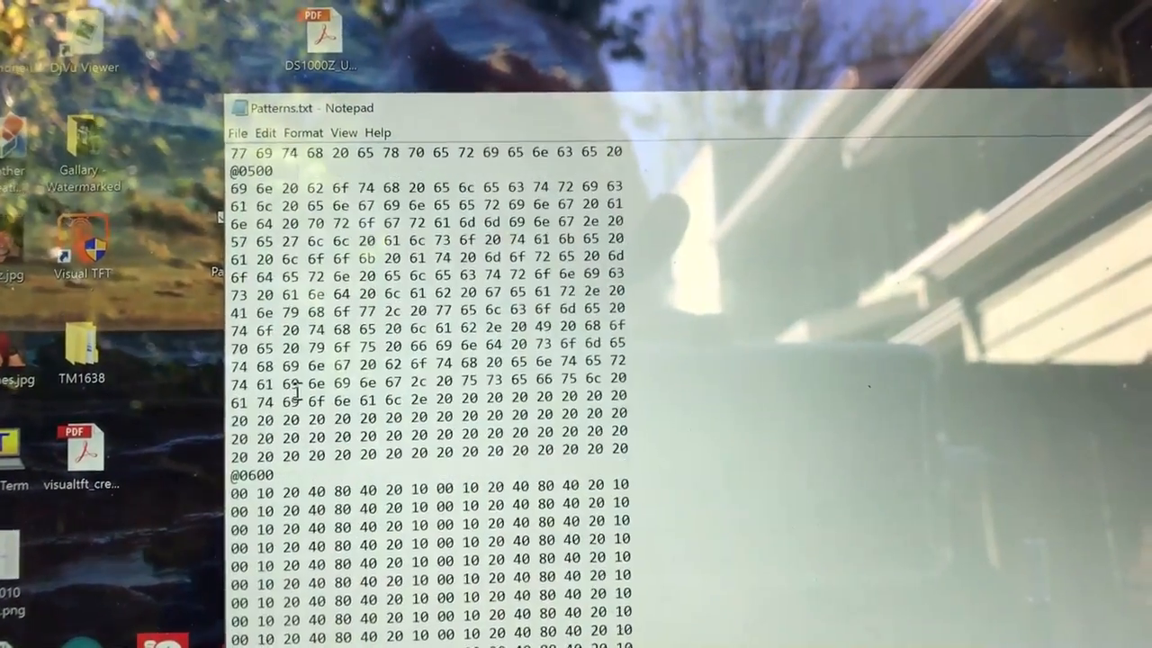
pyautogui.scroll(-3)
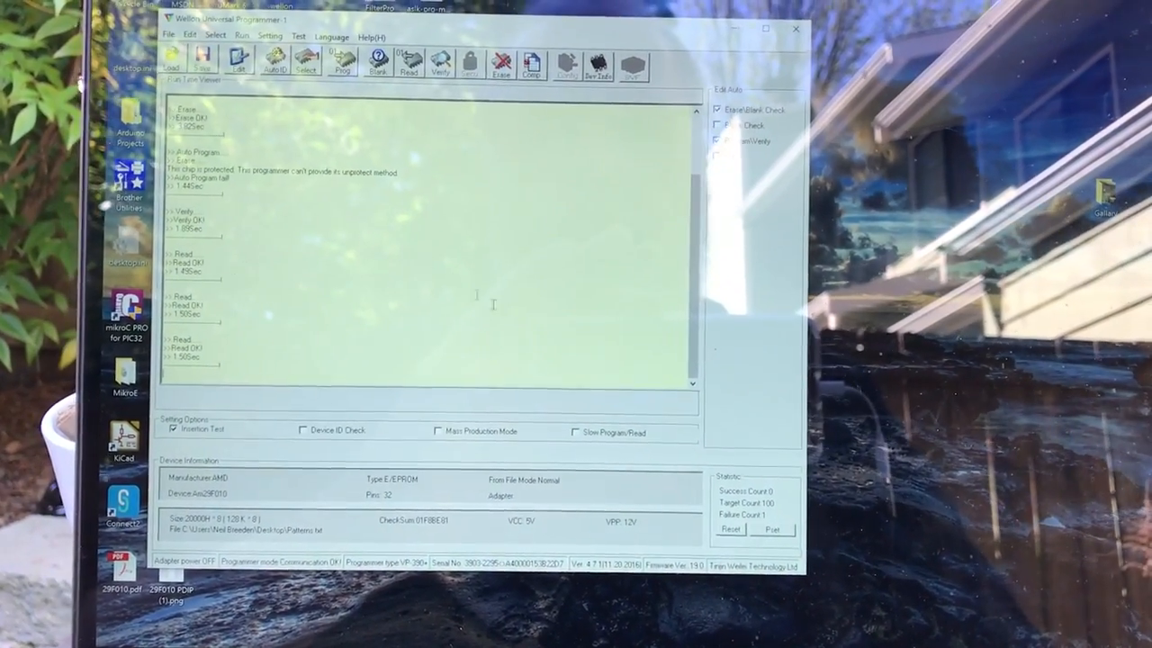
# Load Patterns.txt from the Desktop into the buffer, Texas Instrument format with 0xFF fill
pyautogui.click(170, 61)
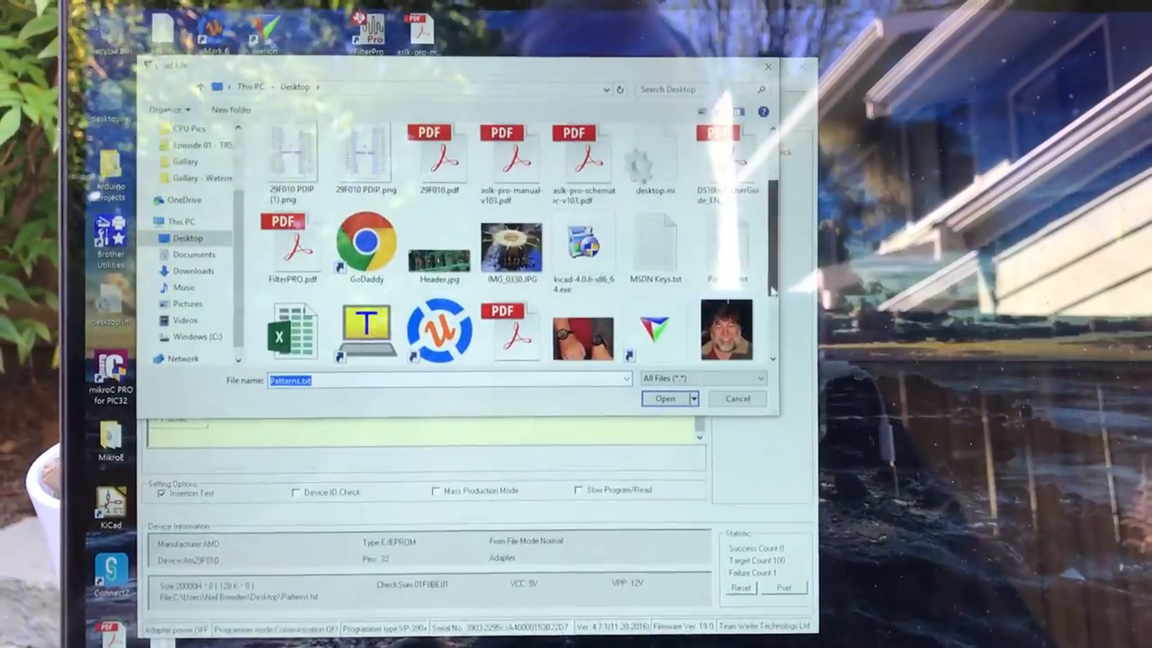
pyautogui.click(664, 399)
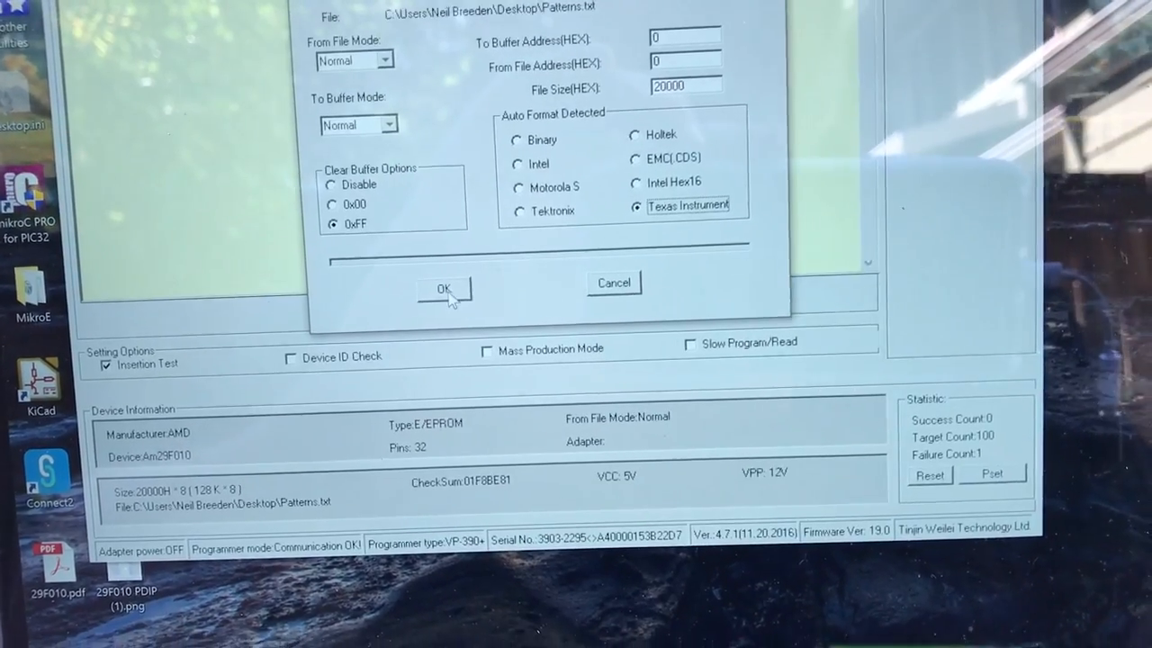
pyautogui.click(443, 290)
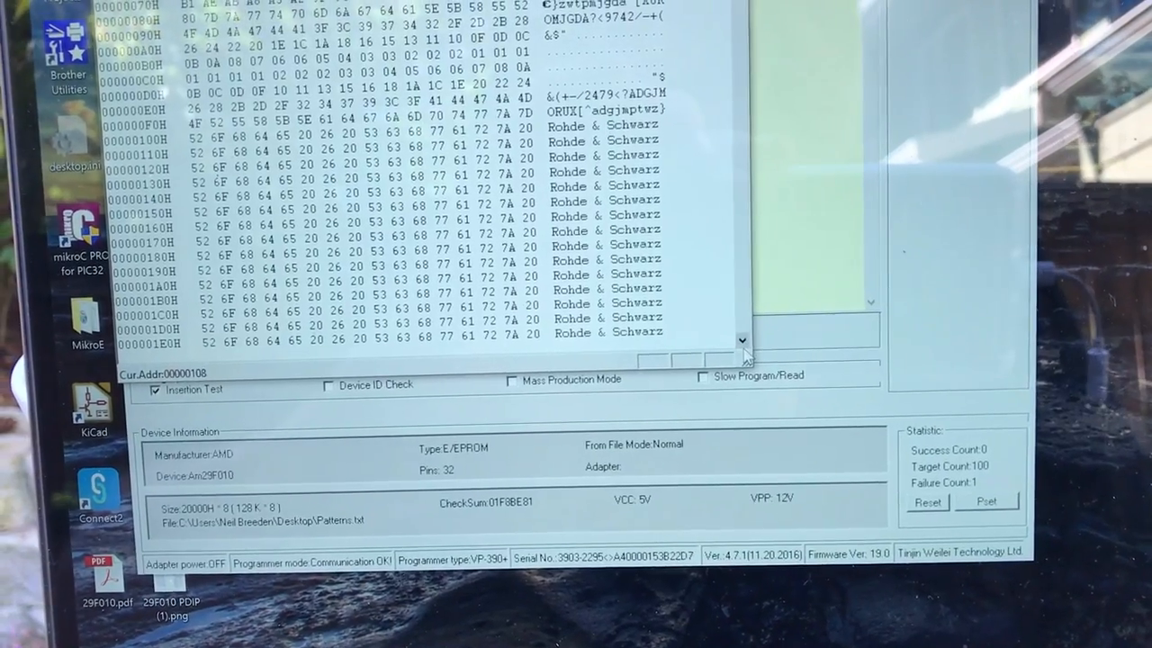
# Scroll through the buffer hex/ASCII data showing the repeated Rohde & Schwarz text
pyautogui.scroll(-3)
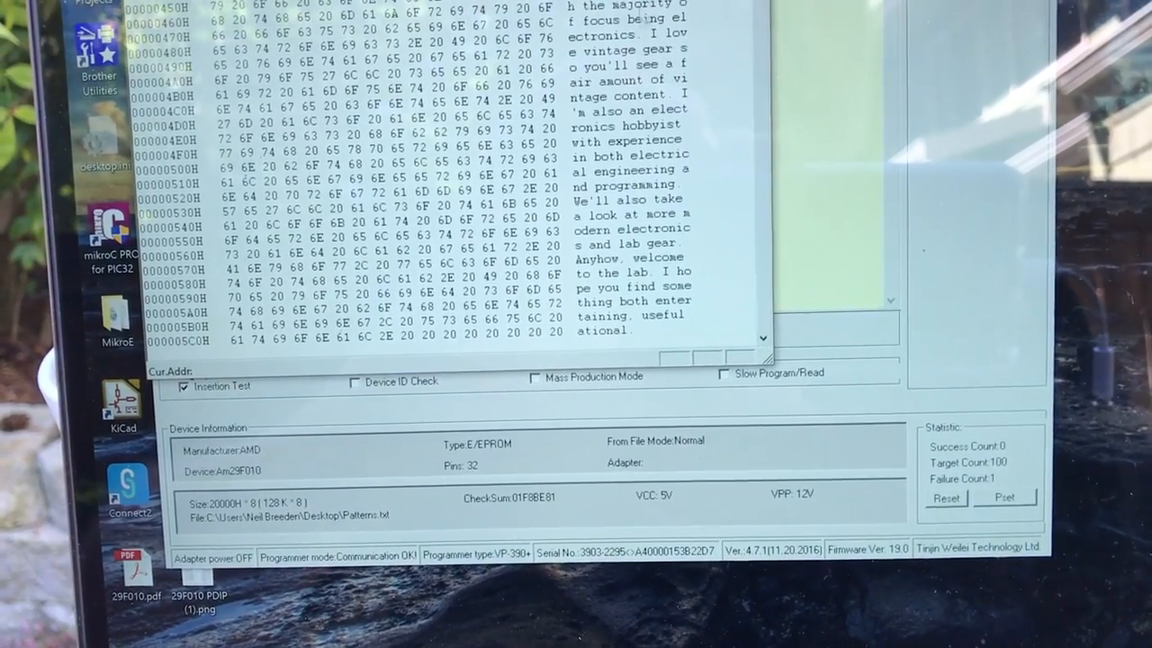
pyautogui.scroll(-3)
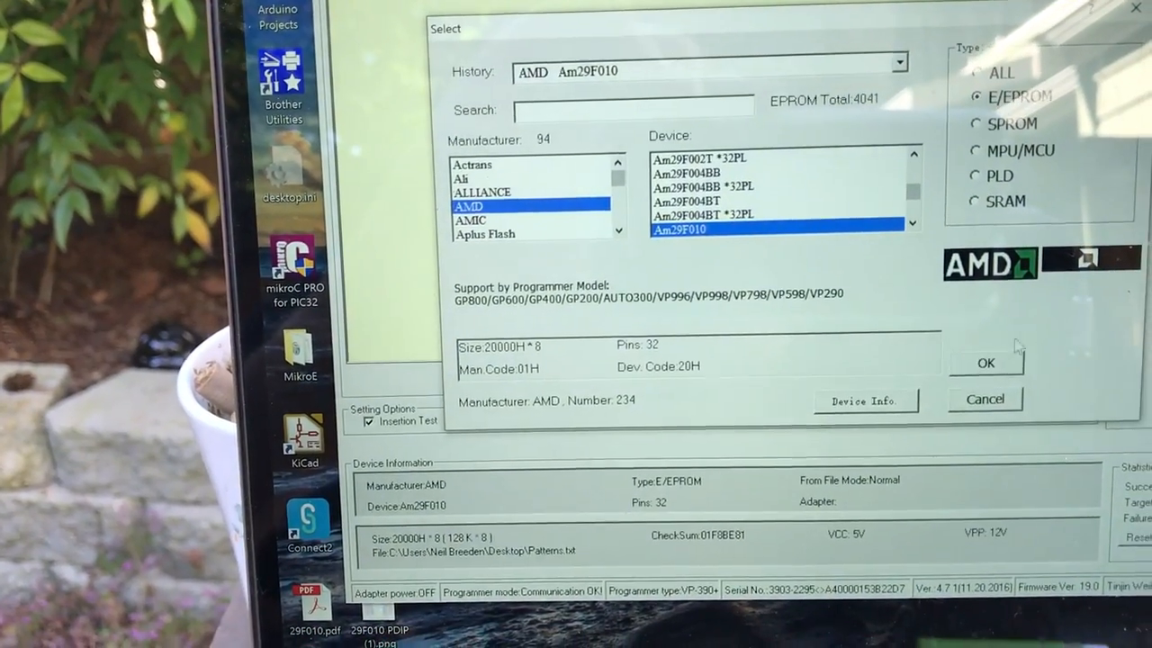
# Confirm AMD Am29F010 E/EPROM as the target device and return to the run log
pyautogui.click(986, 364)
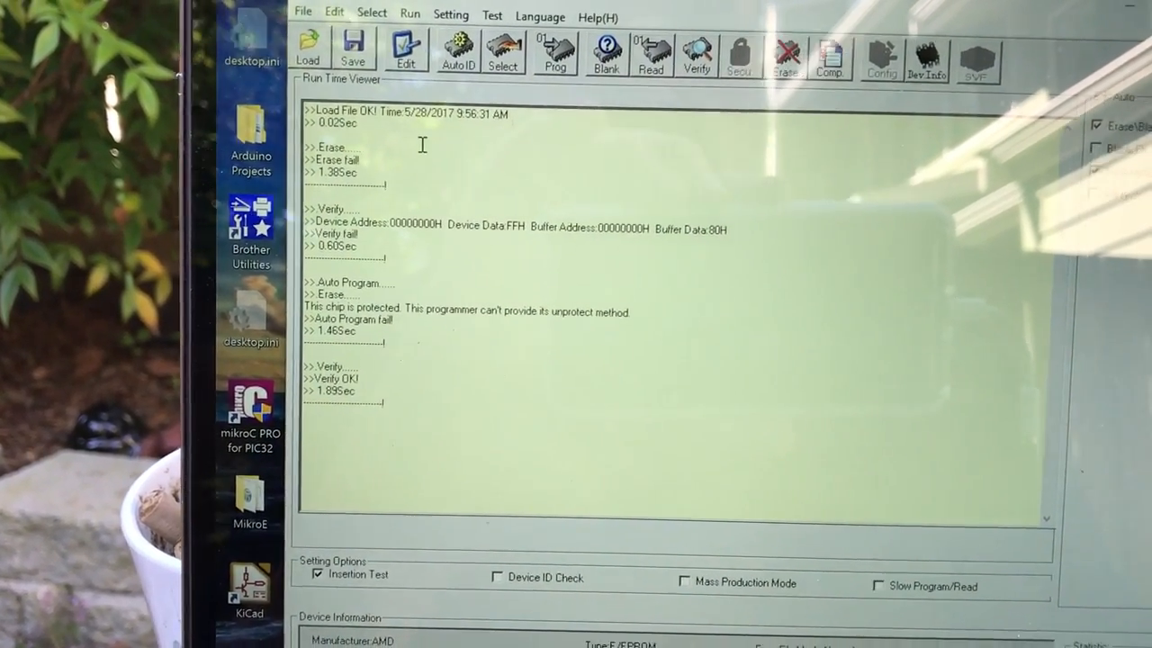
pyautogui.click(302, 11)
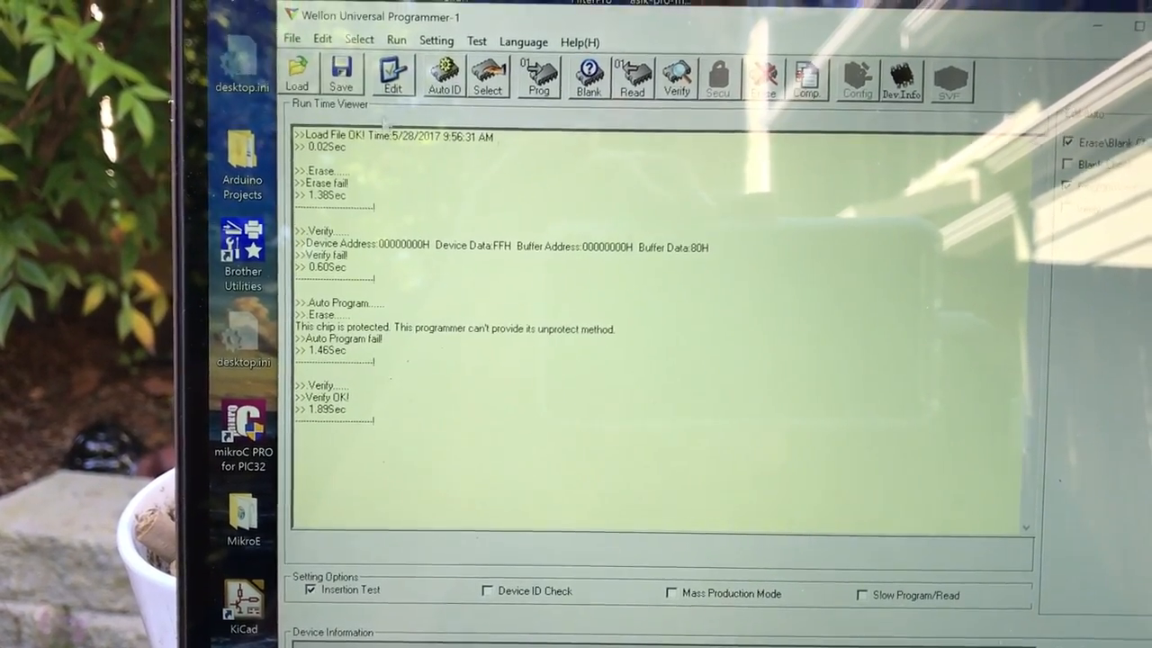
pyautogui.click(393, 75)
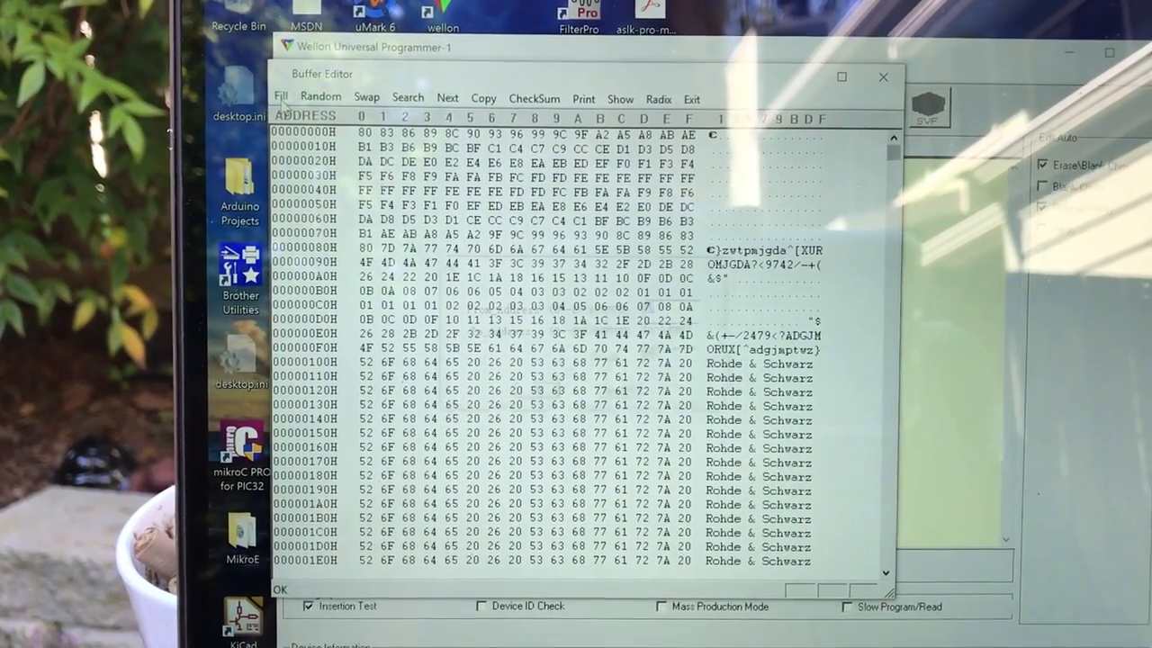
pyautogui.click(281, 97)
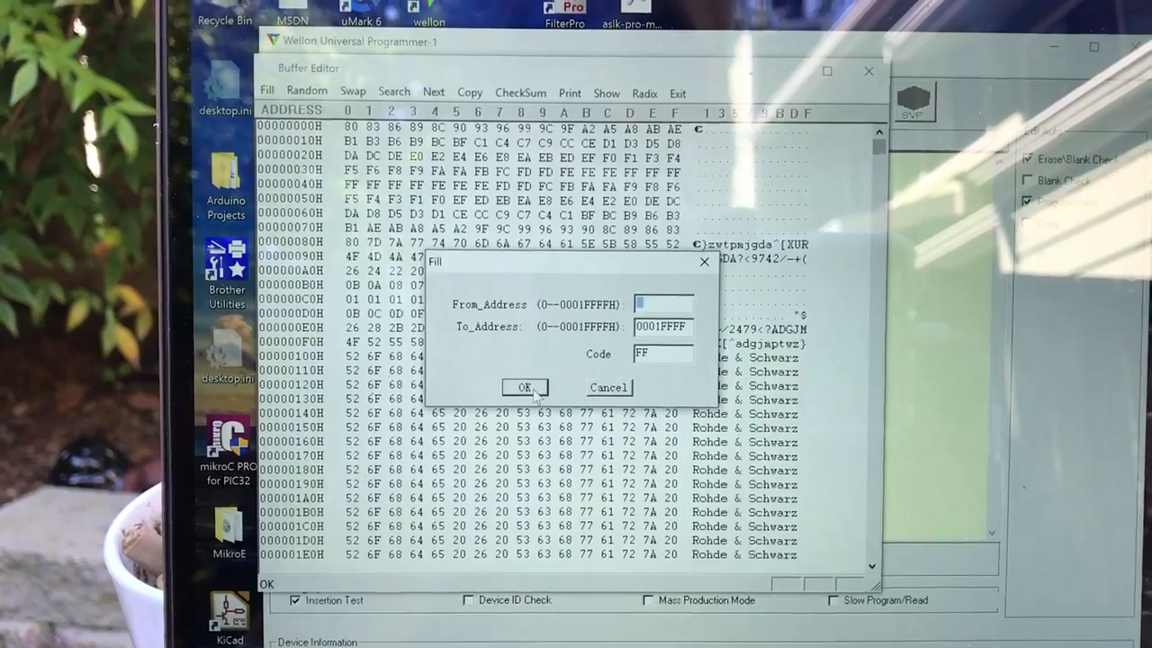
pyautogui.click(524, 387)
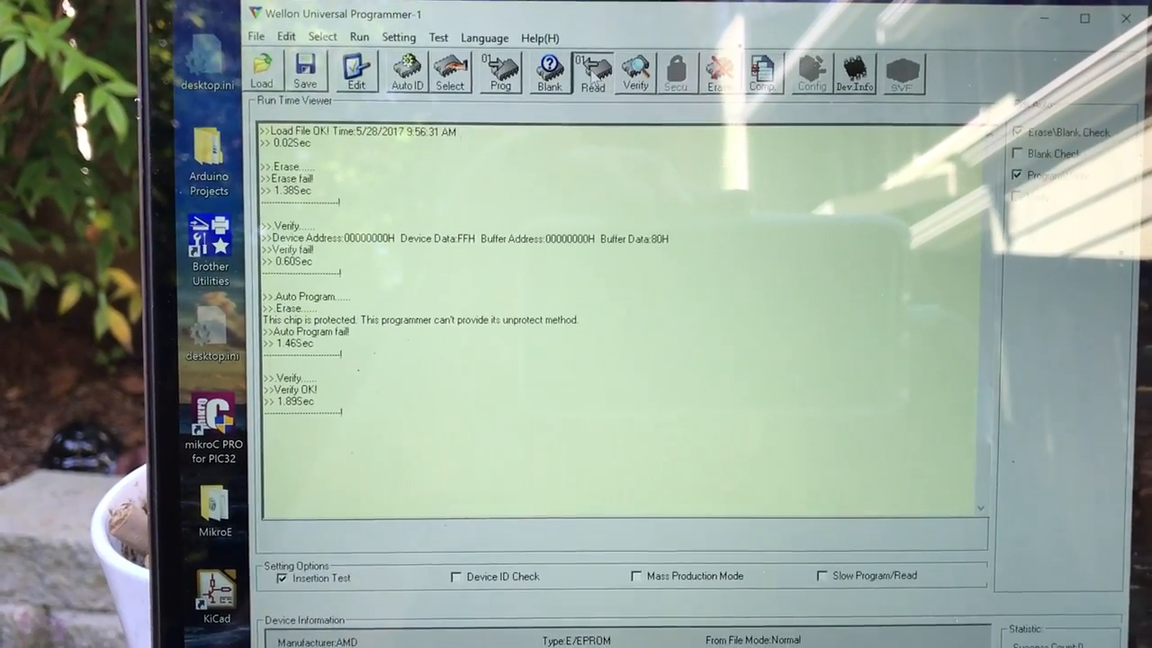
pyautogui.click(587, 74)
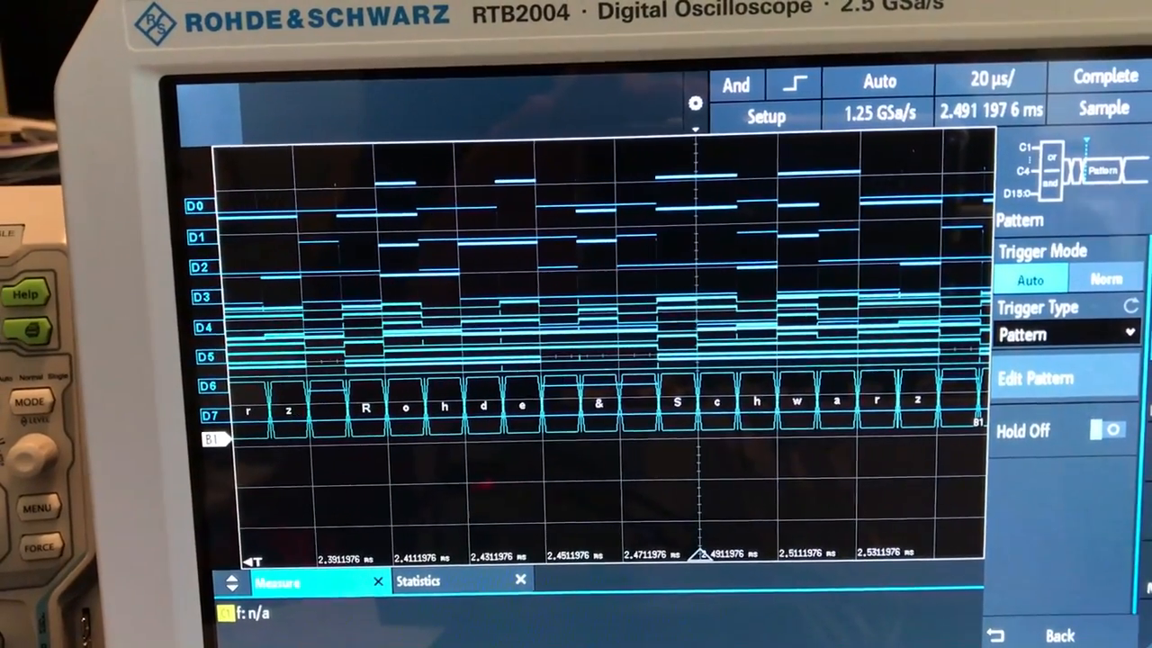
# Set the trigger type to Pattern so bus B1 decodes stable characters under D0–D7
pyautogui.click(1037, 378)
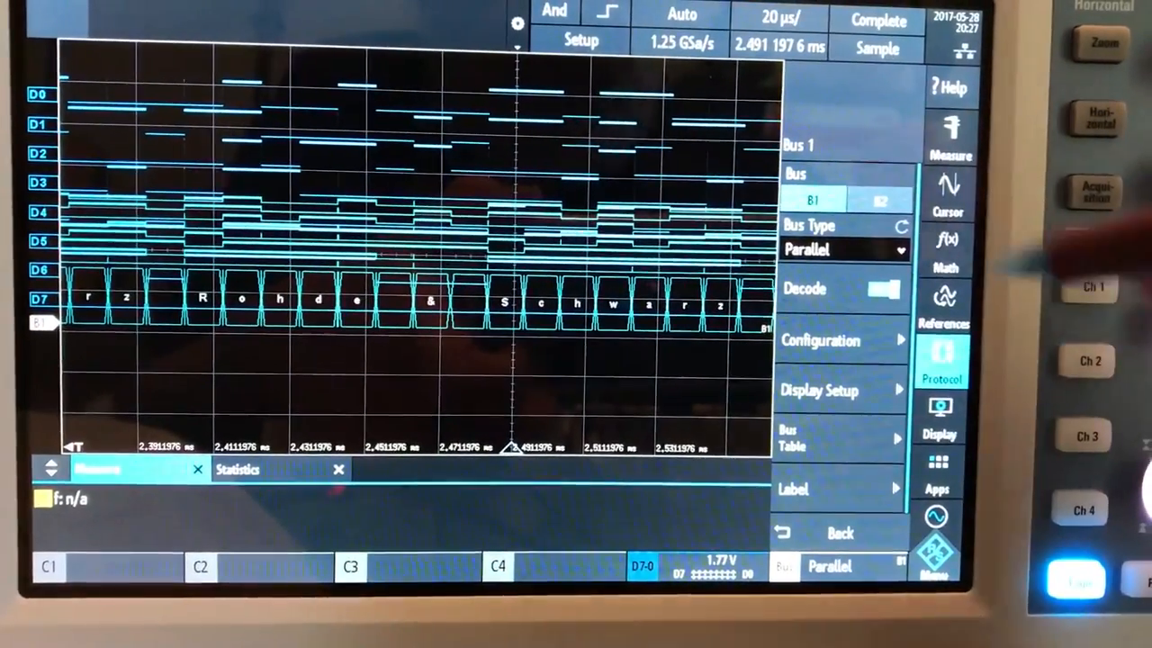
# Set Bus 1 type to Parallel in the Protocol menu
pyautogui.click(821, 340)
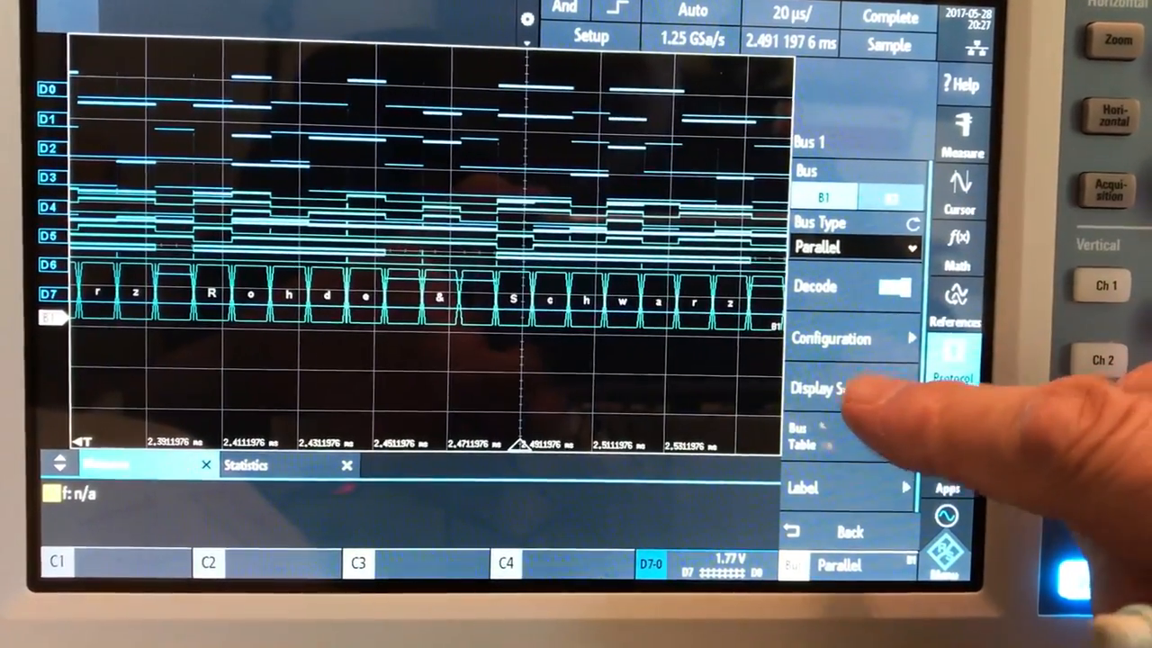
pyautogui.click(824, 387)
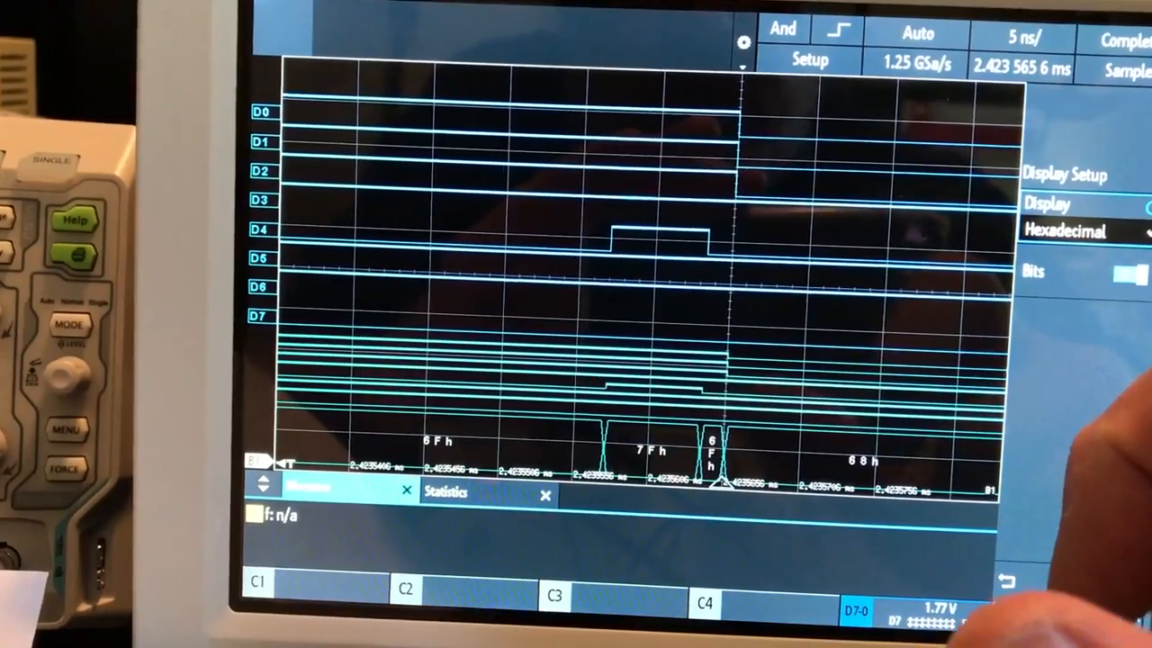
# Choose the display number format for the decoded parallel-bus values
pyautogui.click(1071, 216)
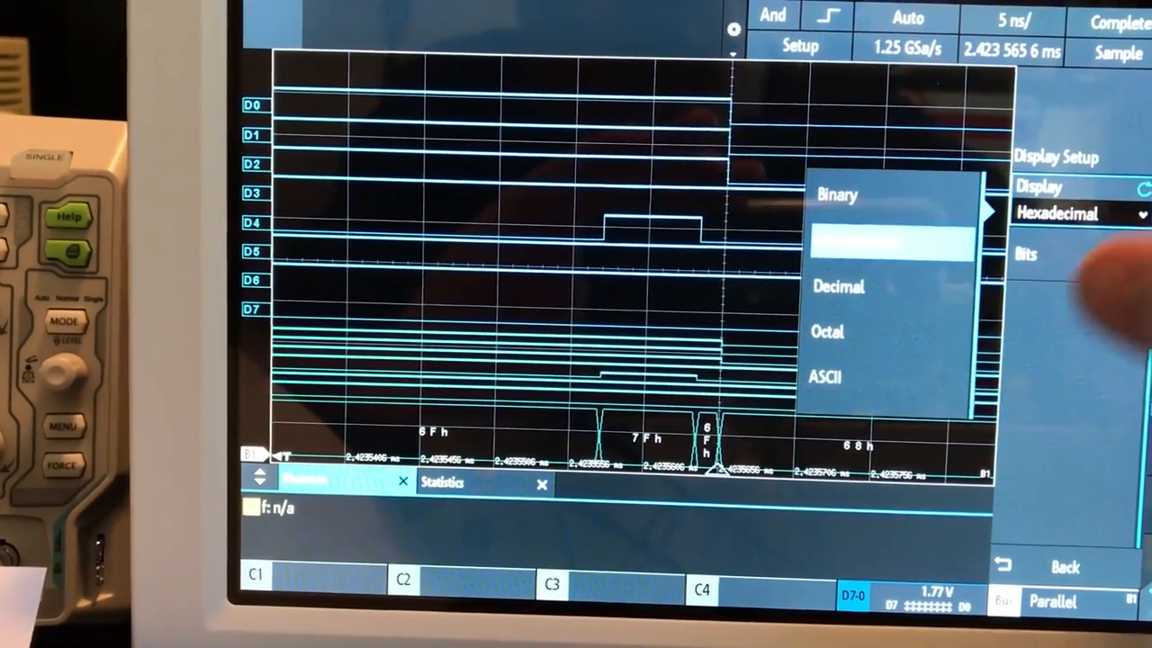
pyautogui.click(824, 376)
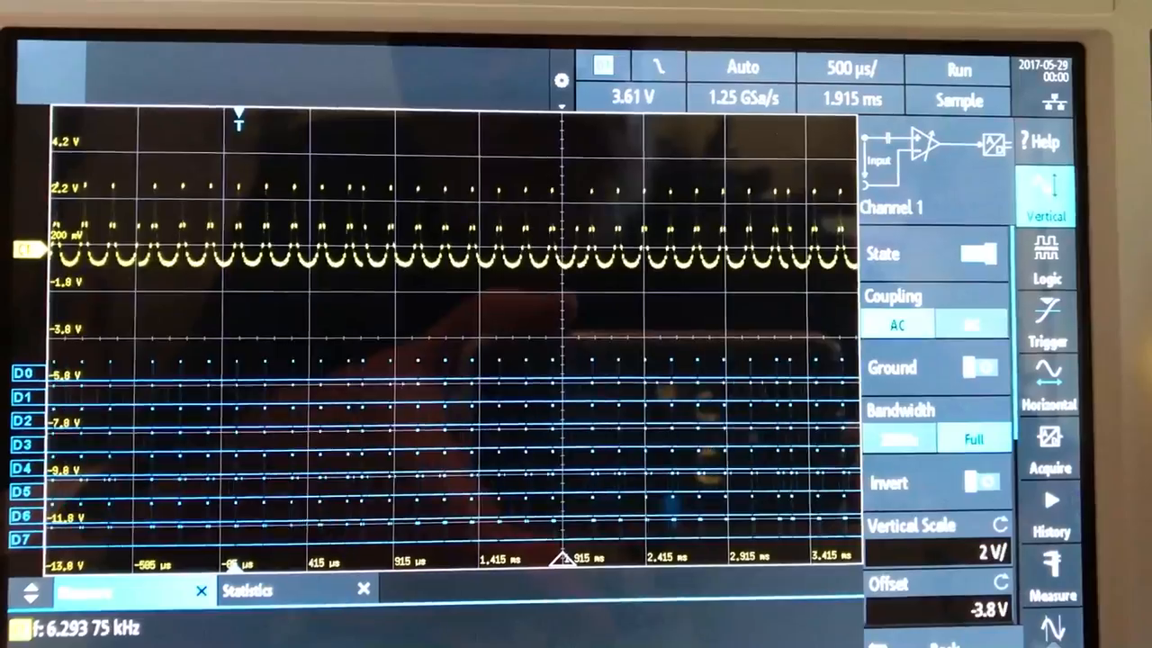
# Change the trigger source and adjust the trigger level to 2.82 V
pyautogui.click(1044, 324)
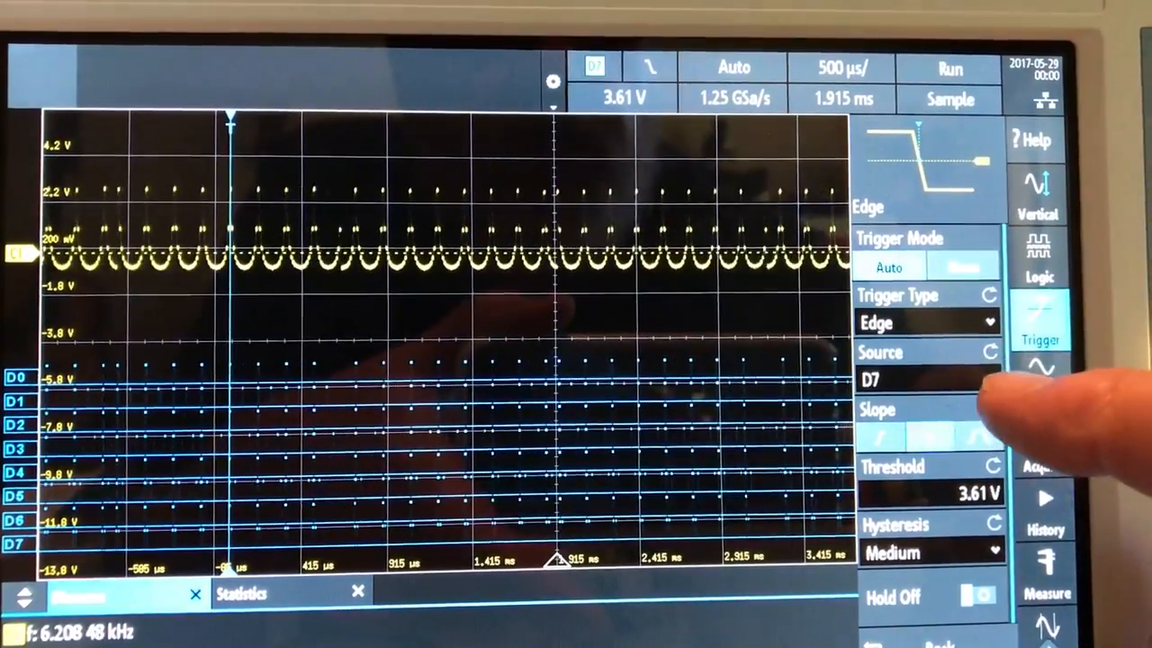
pyautogui.click(909, 378)
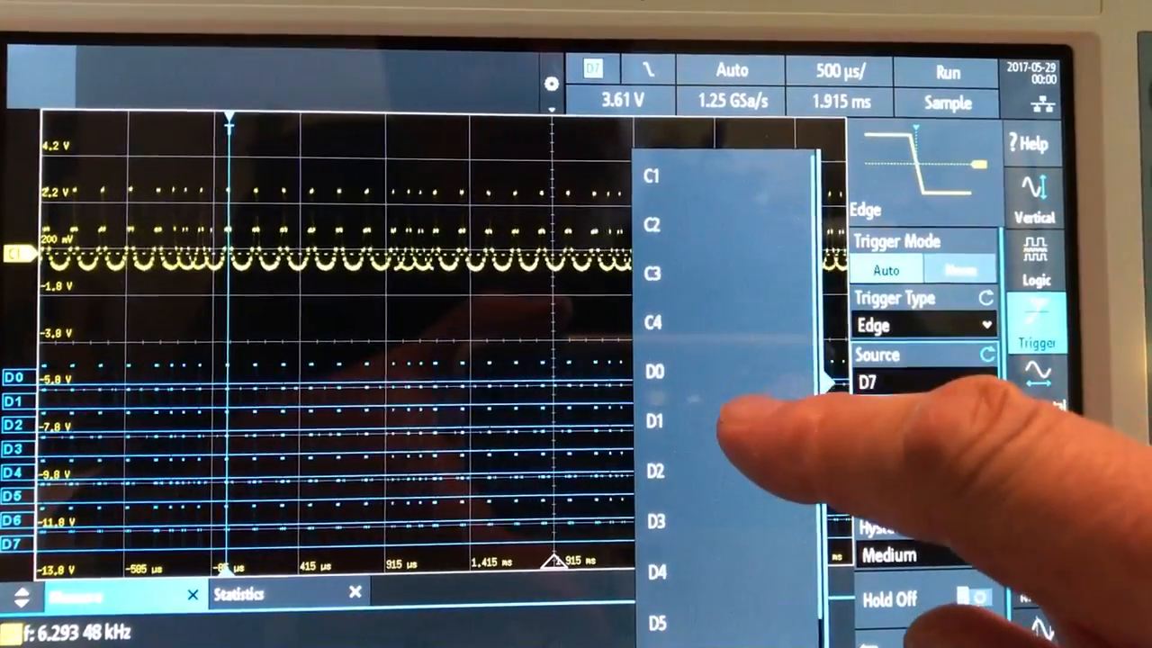
pyautogui.click(654, 176)
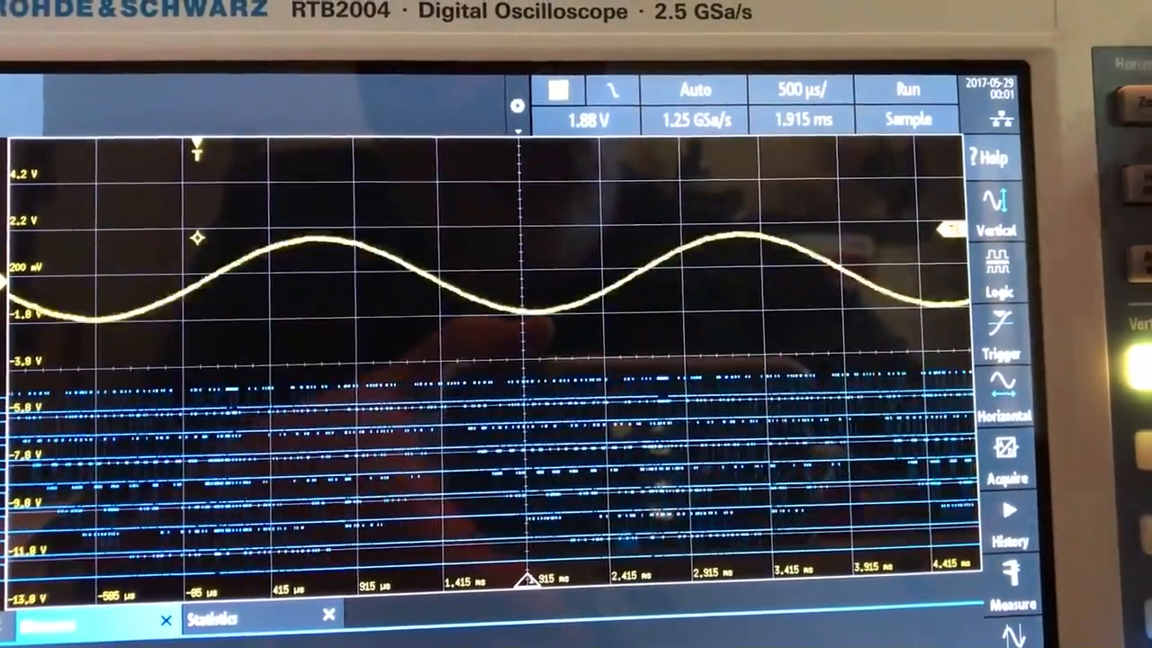
pyautogui.click(999, 338)
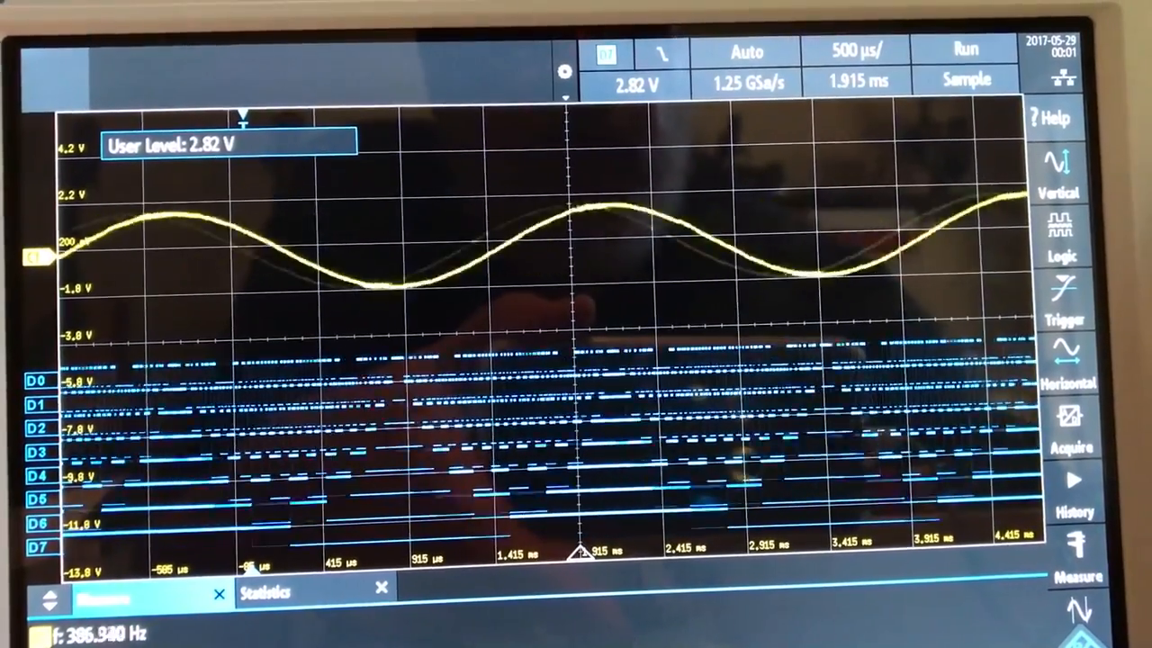
# Set the trigger source back to D7 and close the menu for a stable ~357 Hz sine
pyautogui.click(1066, 297)
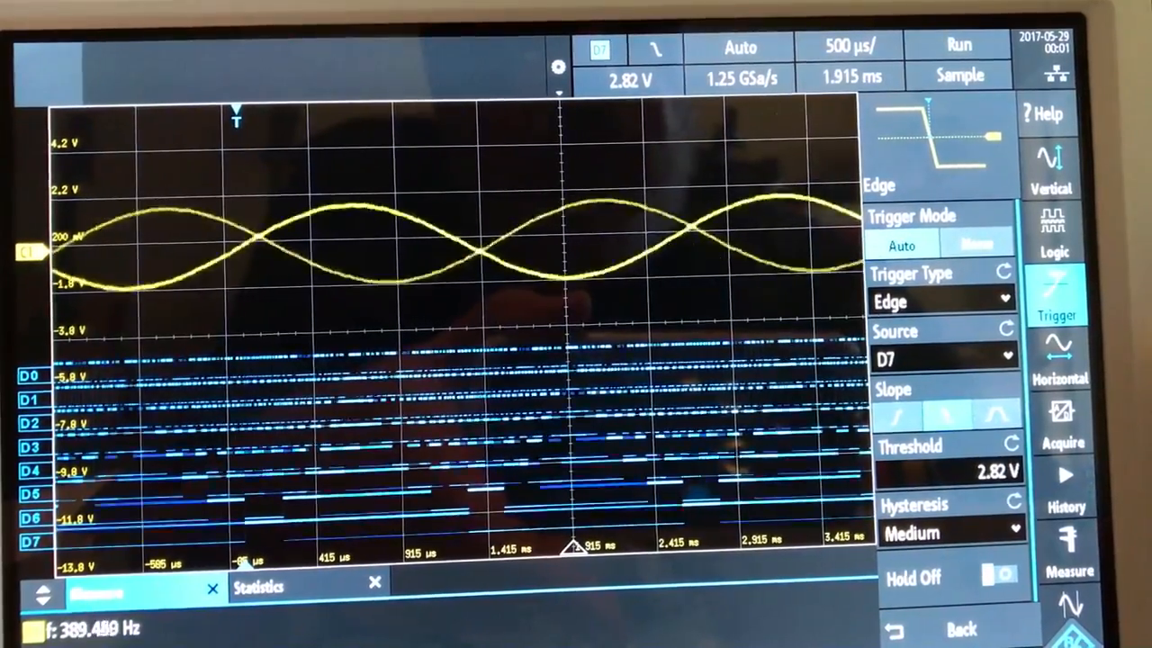
pyautogui.click(1059, 297)
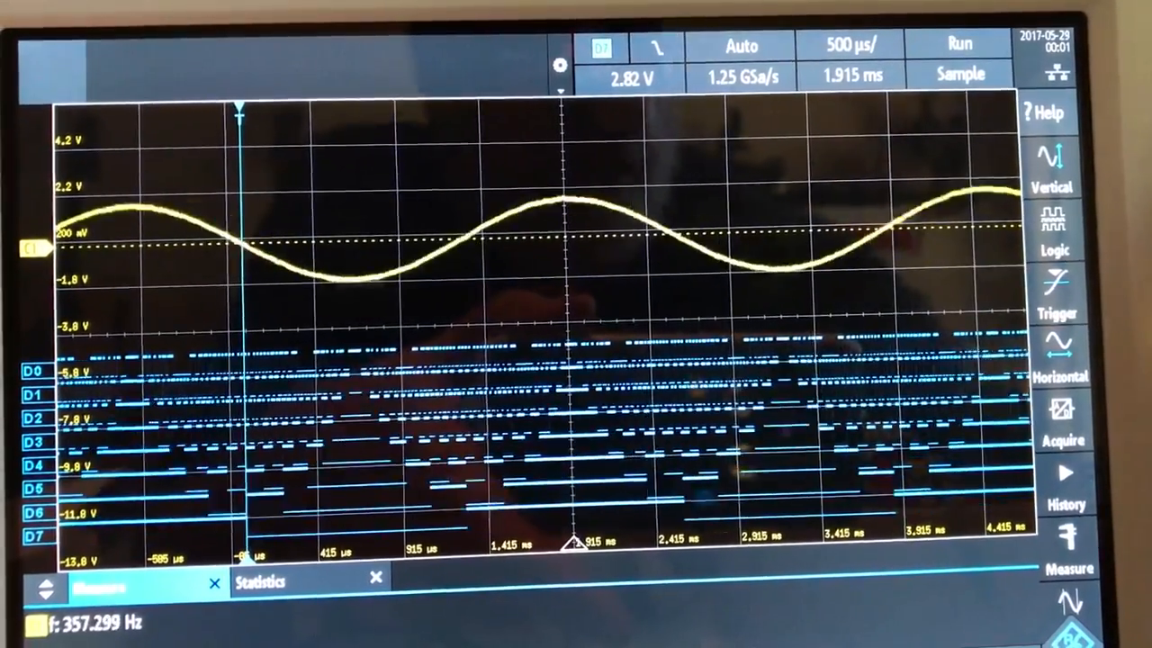